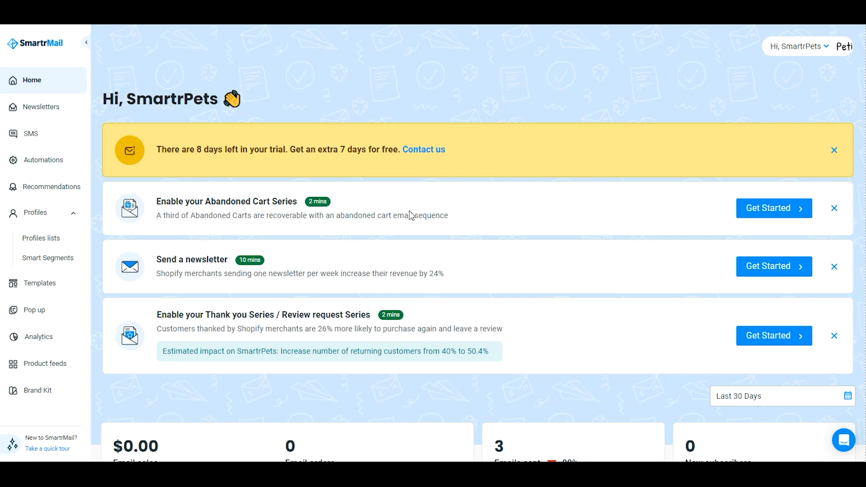
pyautogui.moveTo(379, 252)
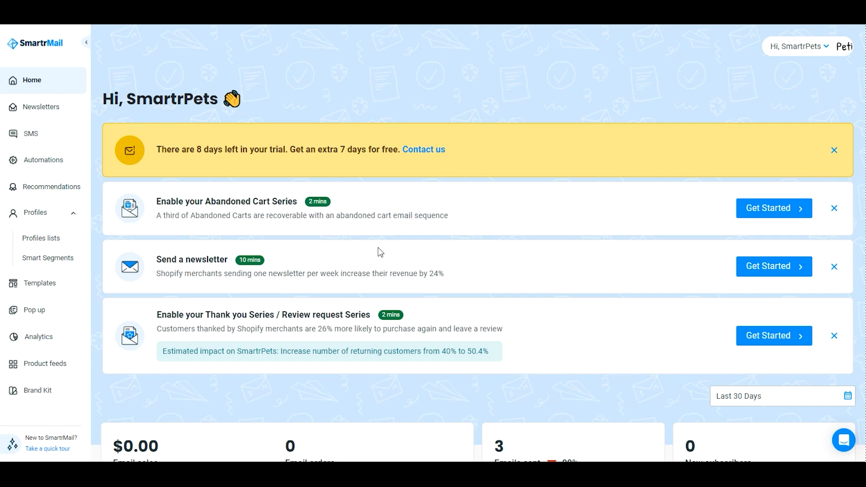
# Show the Profiles lists with All Subscribers, BigCommerce, Shopify Subscribers and New List 3 counts
pyautogui.click(42, 239)
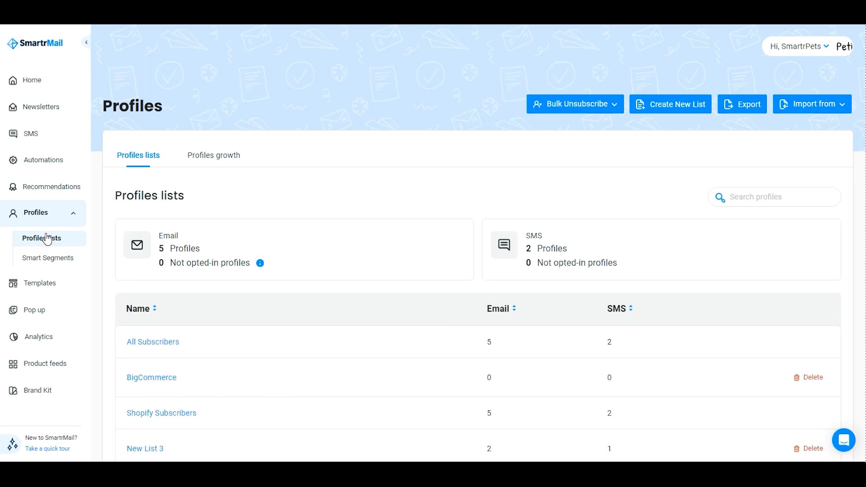
pyautogui.moveTo(52, 262)
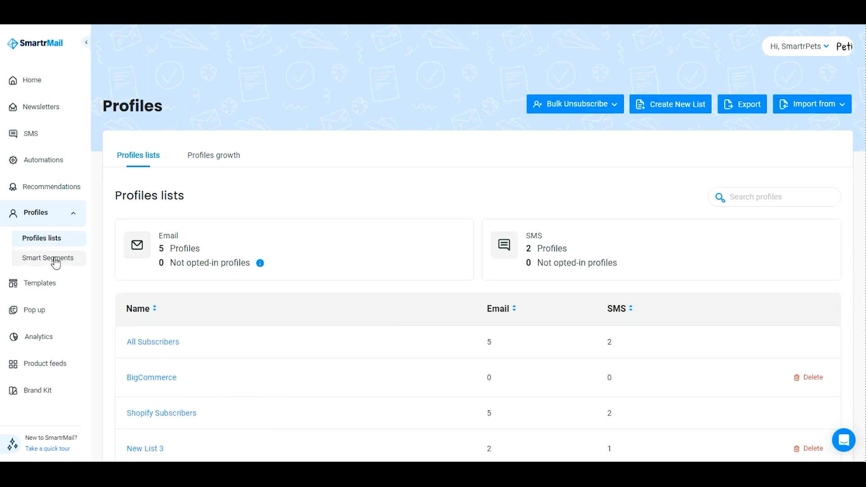
# Show the Smart Segments page listing the active Dog food customers segment
pyautogui.click(45, 258)
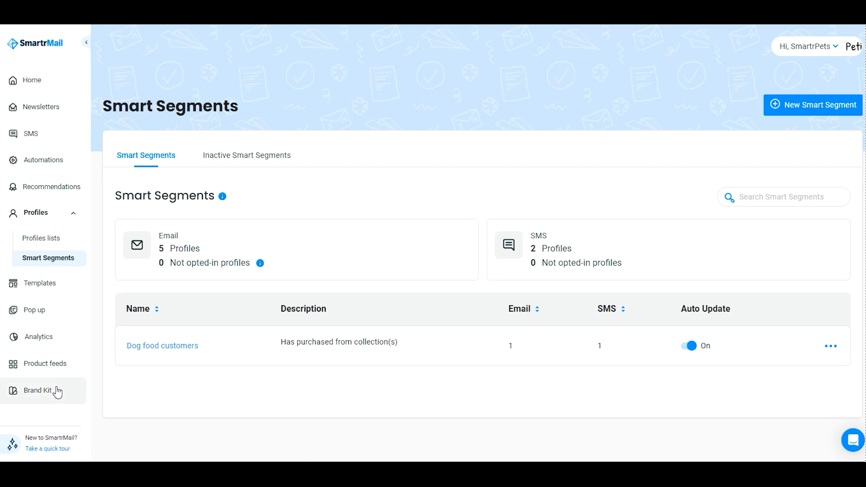
# Show the Brand Kits page with Main Brand Kit, Test and Easter - Spring (Copy)
pyautogui.click(38, 390)
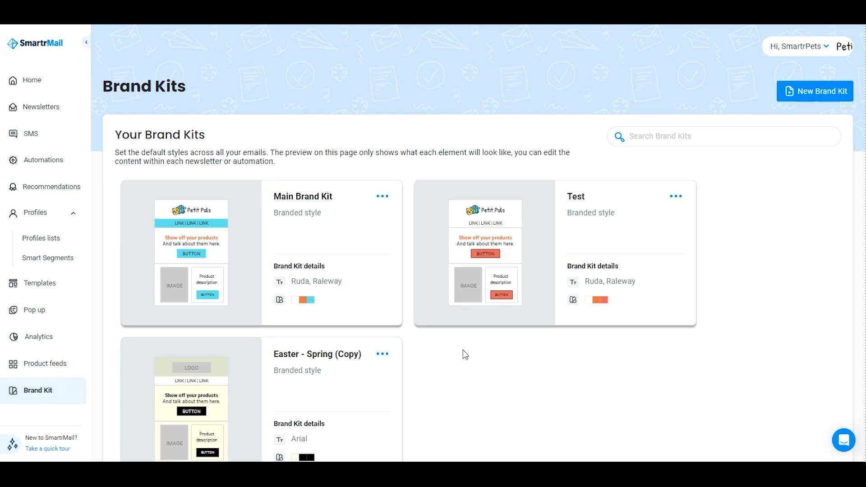
pyautogui.moveTo(34, 310)
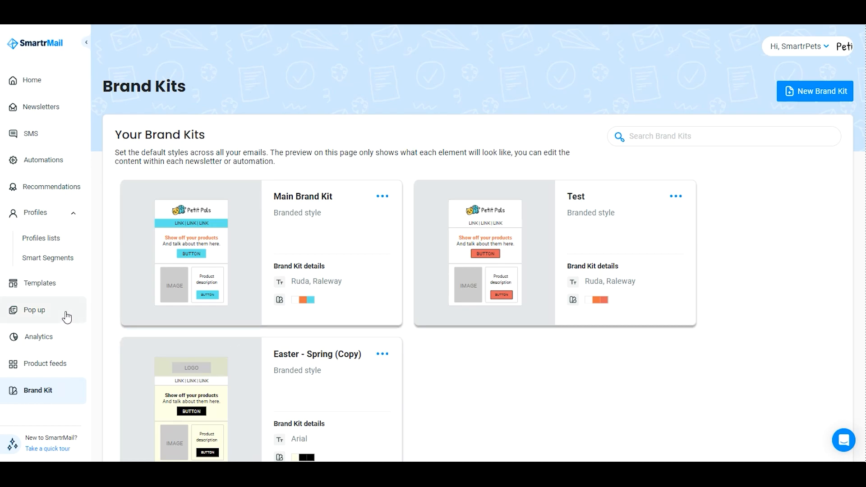
# Show the Pop Up overview listing SmartrPets-pop-up-1, Pop Up - Right and Pop Up - Doggo
pyautogui.click(35, 310)
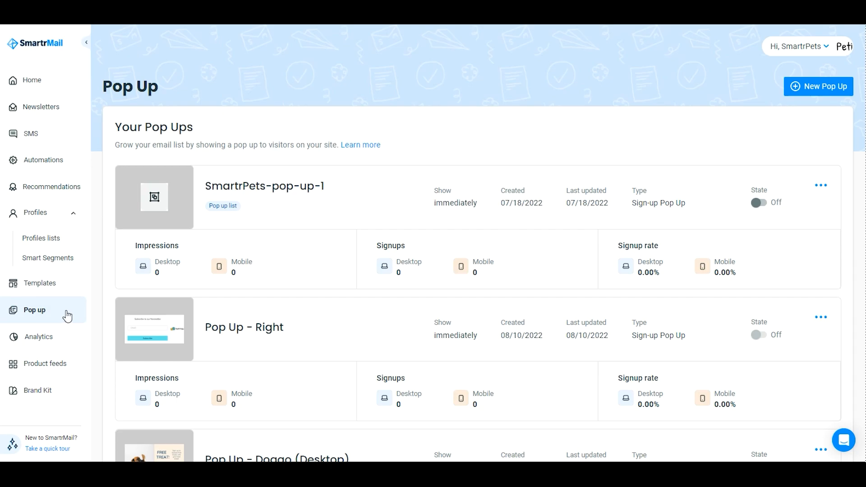
# Show the Templates page with the Yellow Templates, Blank and Easter - Spring (Copy) layouts
pyautogui.click(40, 283)
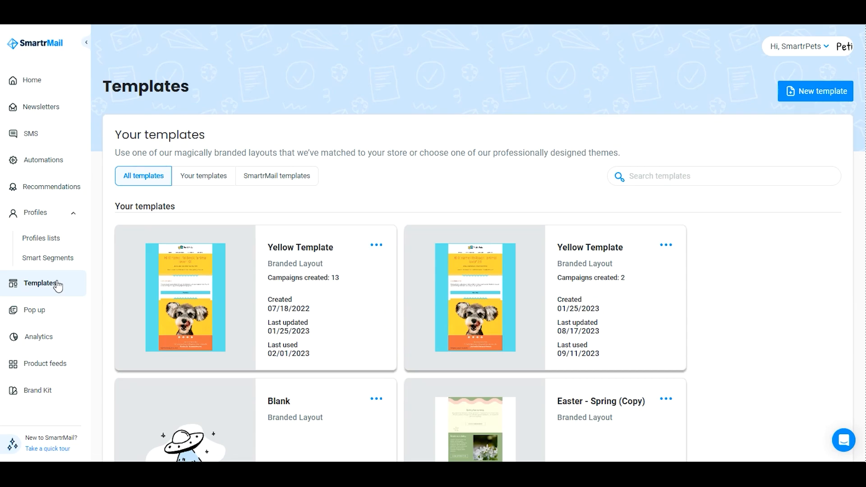
pyautogui.moveTo(38, 309)
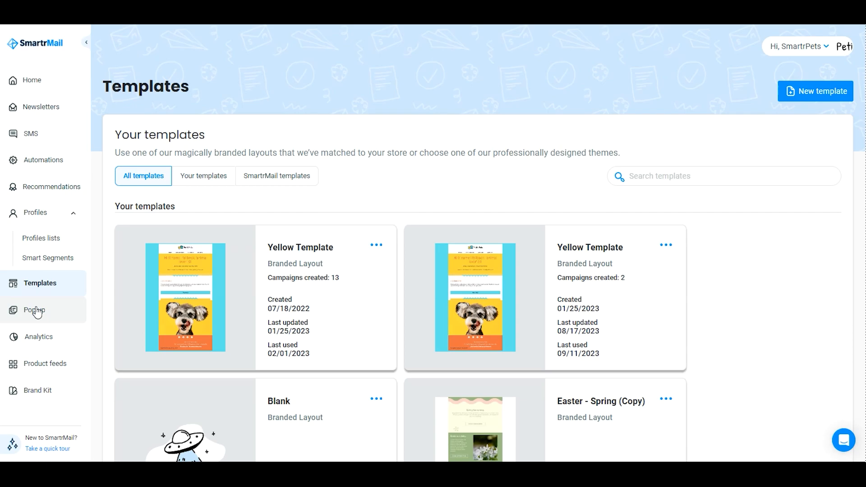
pyautogui.moveTo(36, 163)
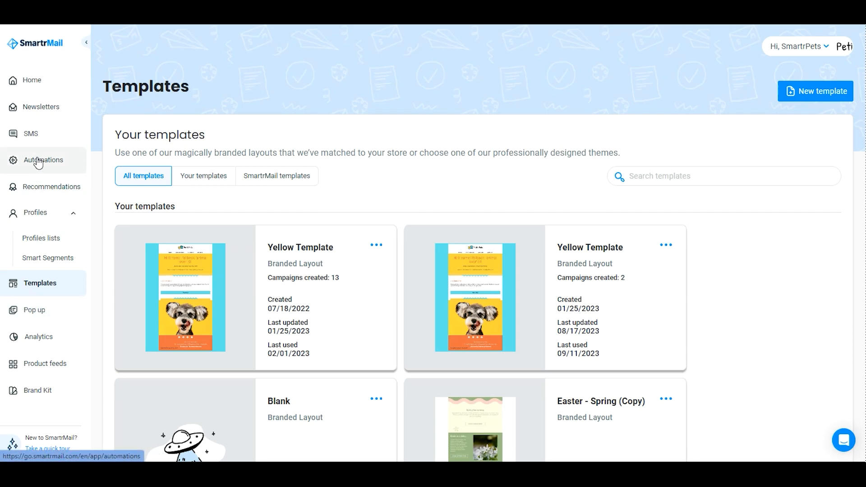
# Show the Automations page with the live Premade Welcome Series and Welcome Series flows
pyautogui.click(43, 161)
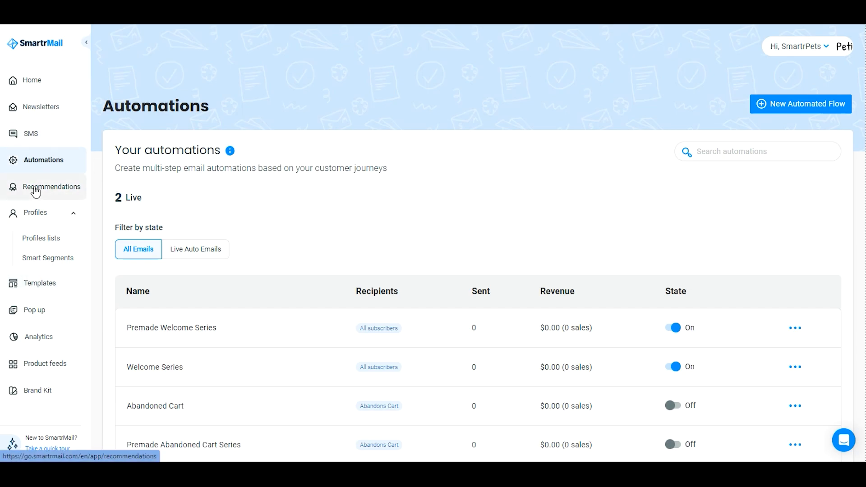
# Show the Product Recommendations page, where only Dog Food Recommendation is switched on
pyautogui.click(52, 187)
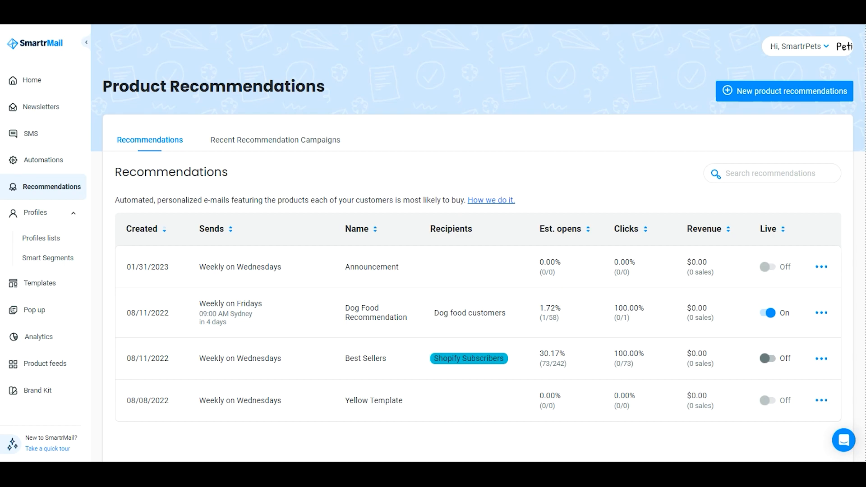
# Show the Newsletters Drafts list with 15 drafts such as Blank, Yellow Template and Easter - Chocolate
pyautogui.click(41, 107)
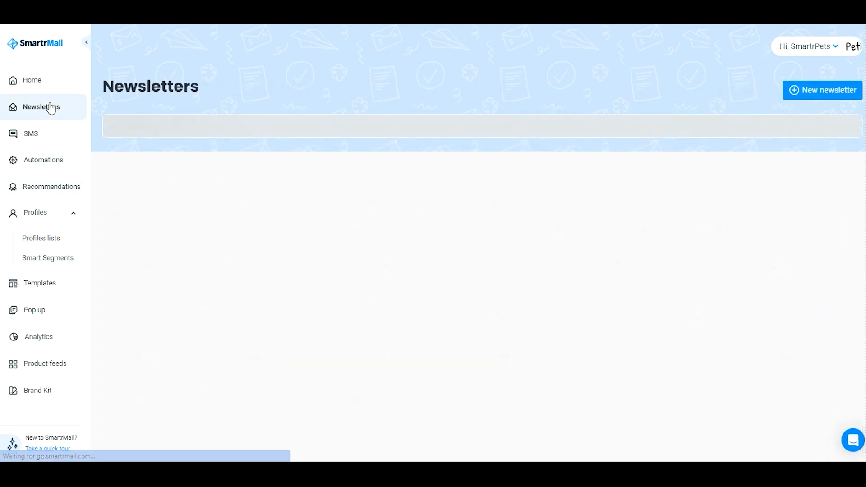
pyautogui.click(41, 106)
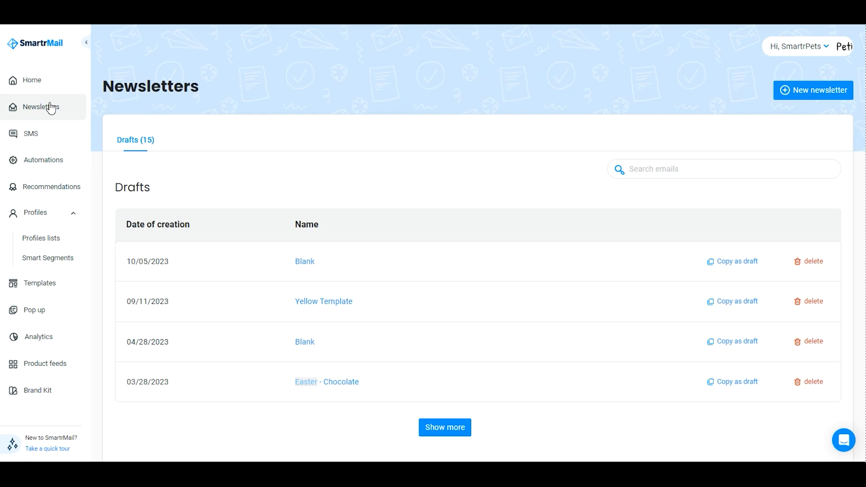
pyautogui.moveTo(55, 108)
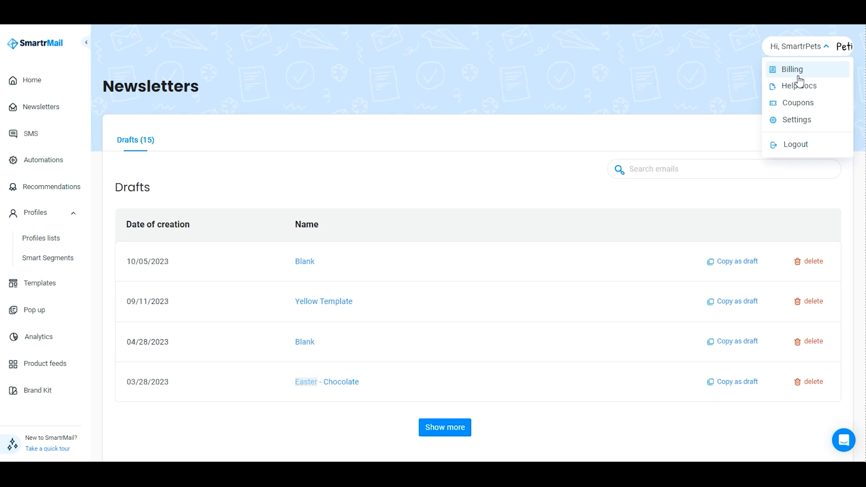
pyautogui.moveTo(802, 92)
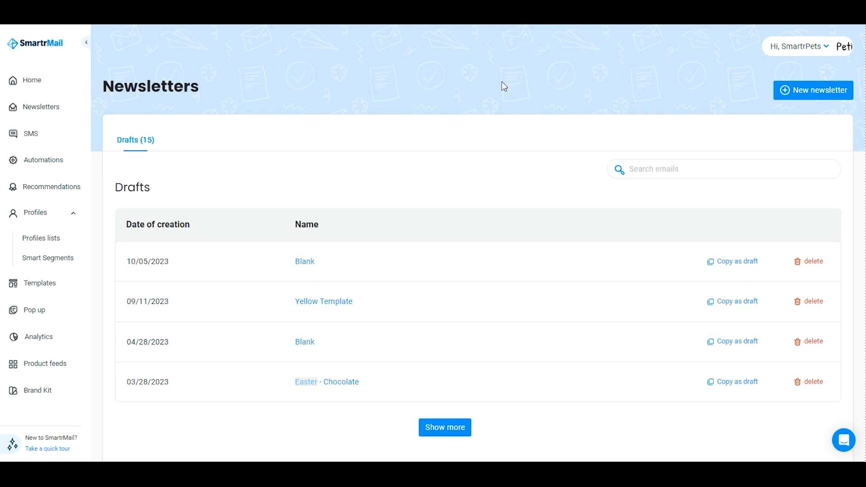
# Return to the Home dashboard showing the trial notice and zeroed sales, open and click rates
pyautogui.click(31, 79)
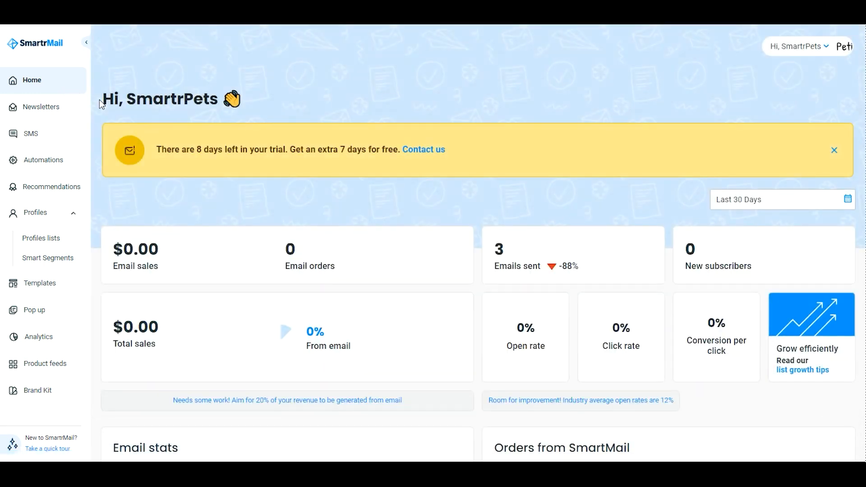